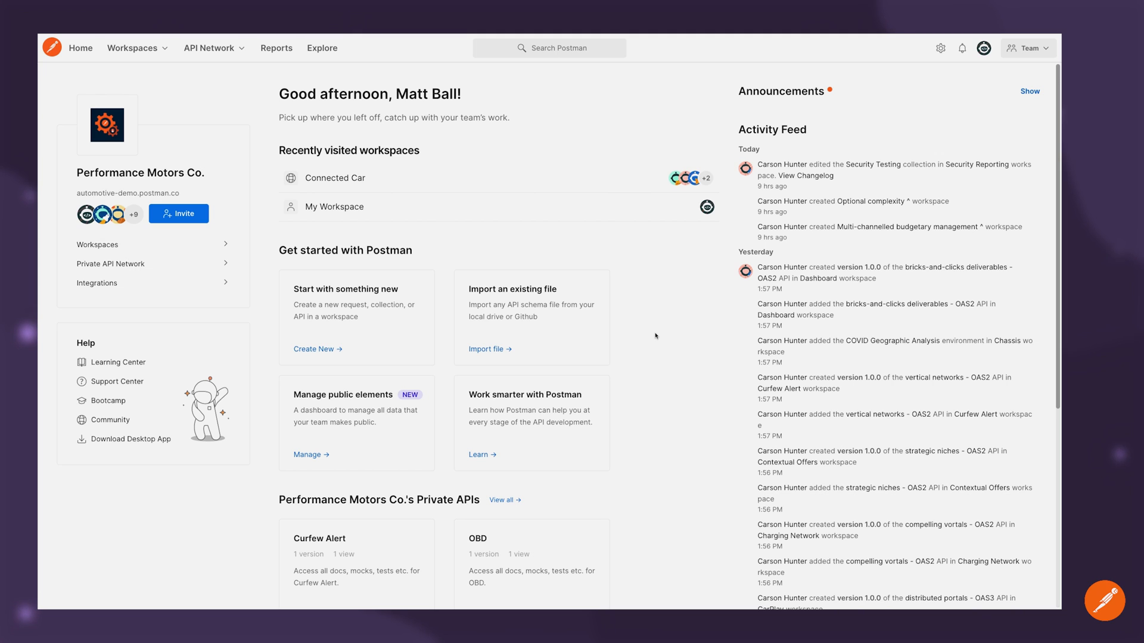
{"action": "mouse_move", "coordinate": [121, 264]}
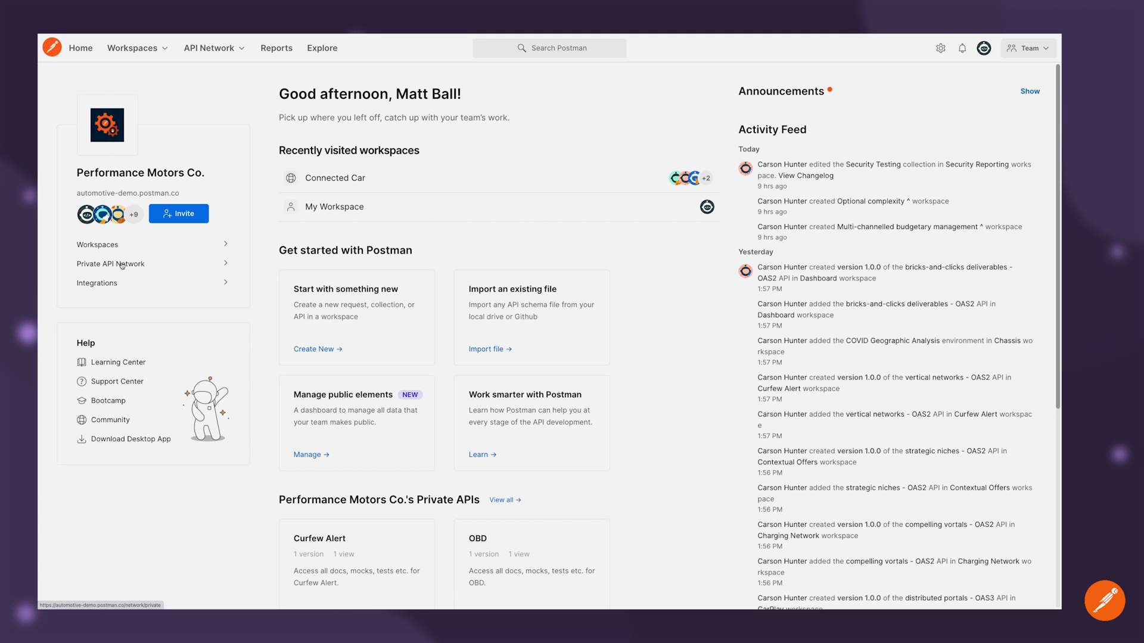
Open Vehicle Status from the Private API Network and view its 1.0.0 OpenAPI definition.
{"action": "left_click", "coordinate": [110, 263]}
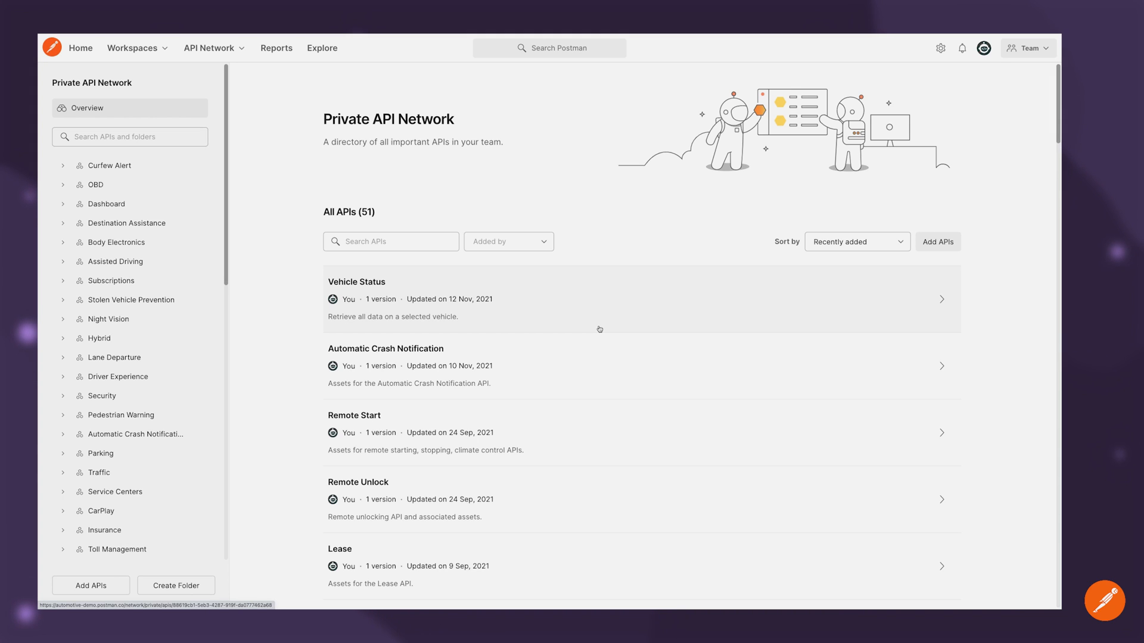
{"action": "mouse_move", "coordinate": [572, 319]}
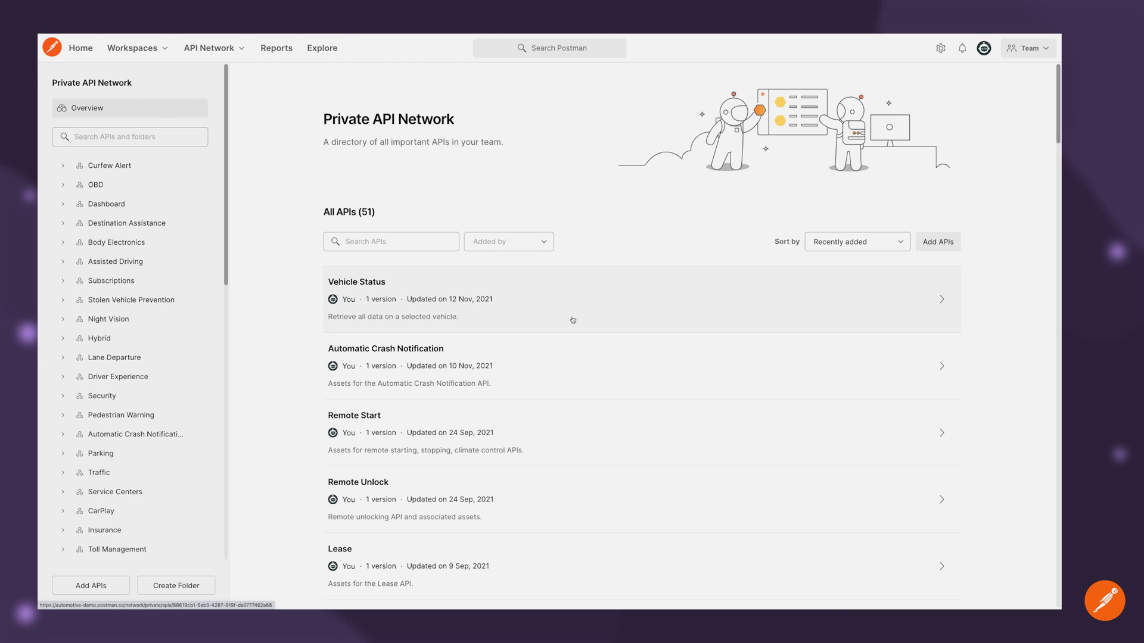
{"action": "left_click", "coordinate": [357, 299]}
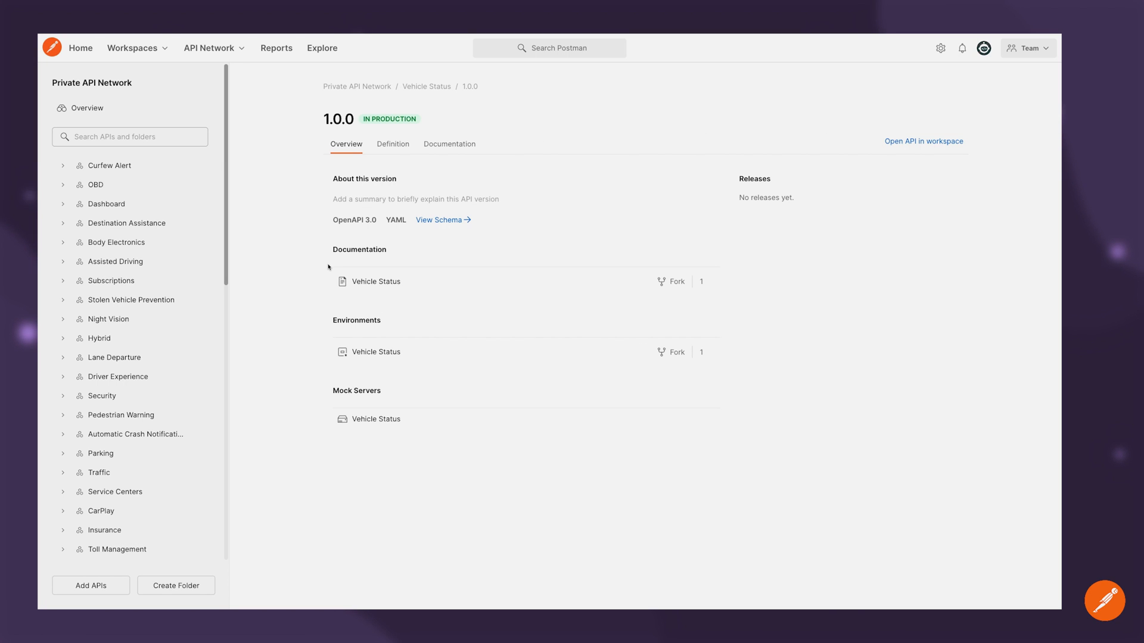
{"action": "mouse_move", "coordinate": [425, 169]}
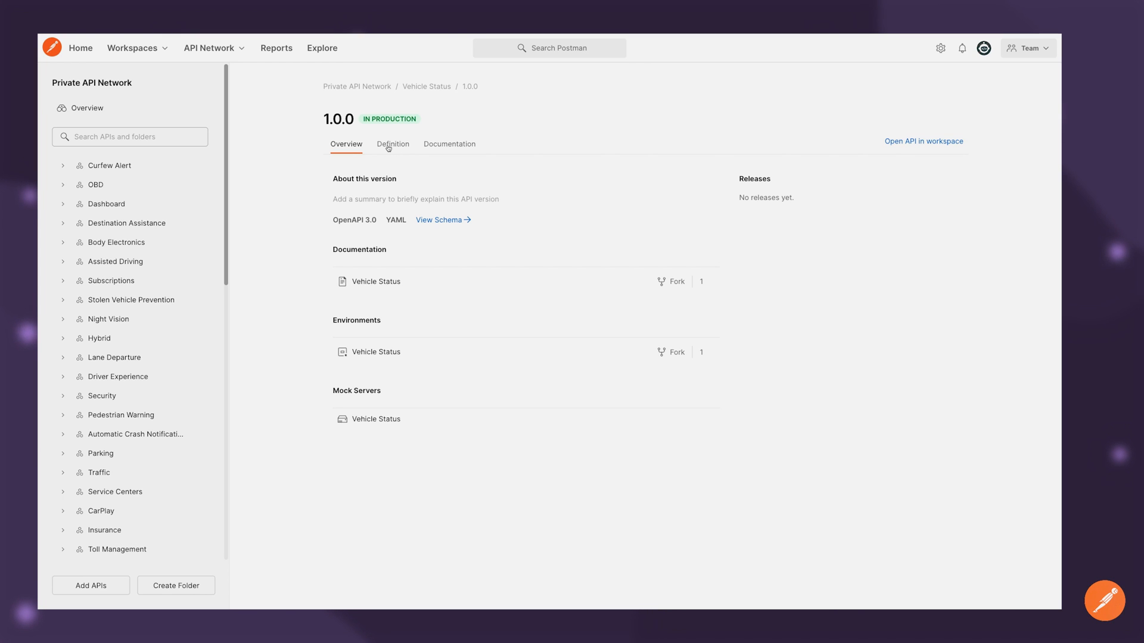
{"action": "left_click", "coordinate": [392, 144]}
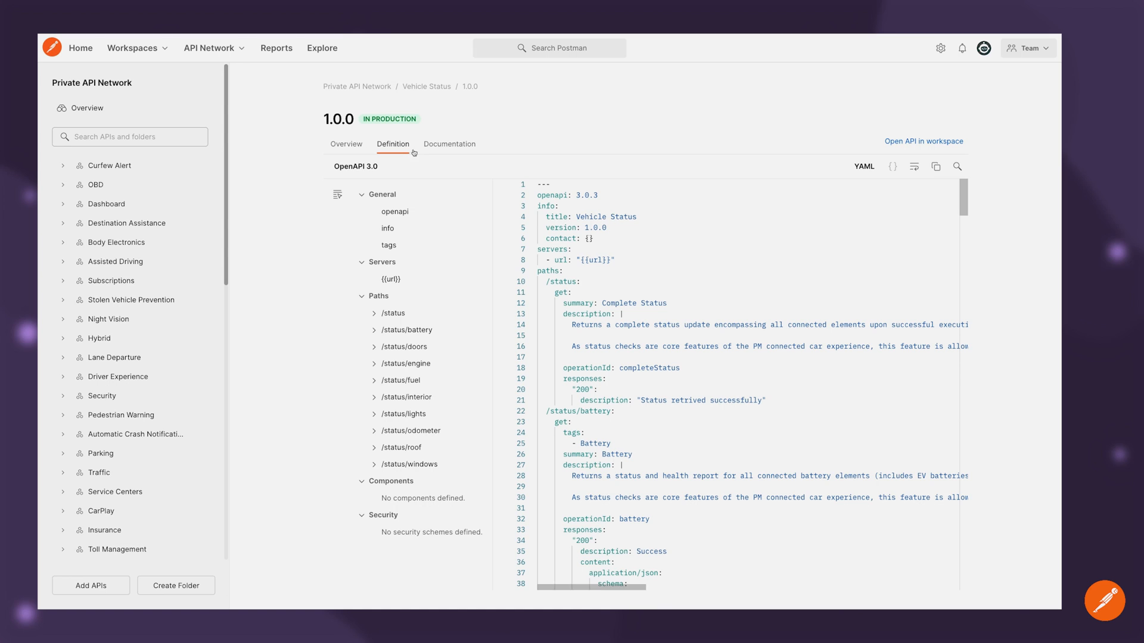
{"action": "left_click", "coordinate": [449, 143]}
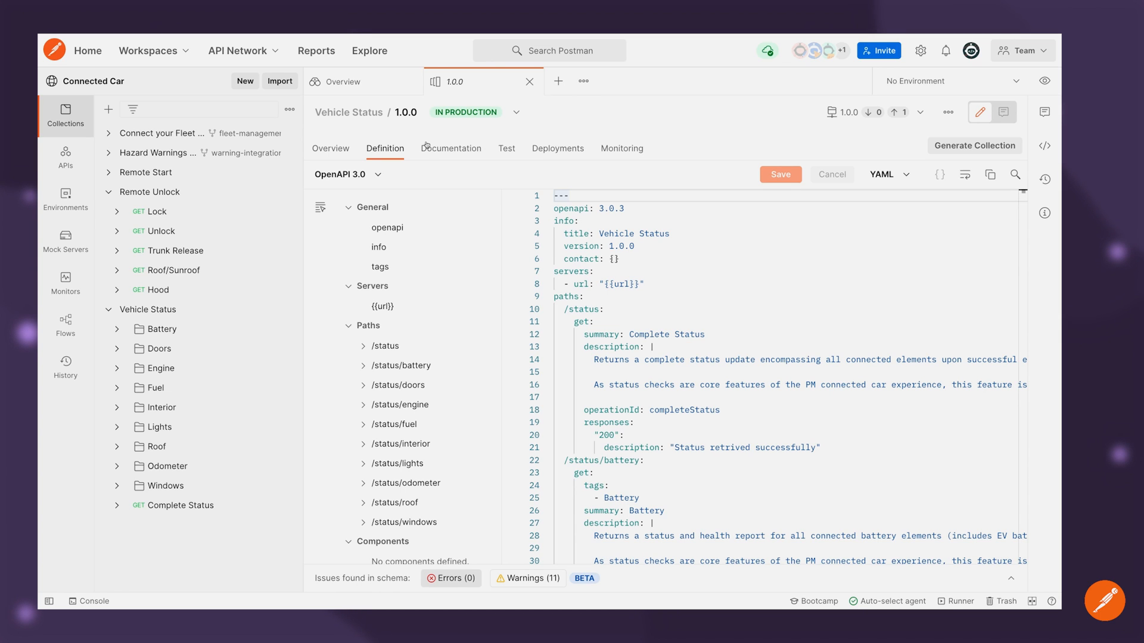
Check the schema format list and start generating a collection from the Vehicle Status schema.
{"action": "left_click", "coordinate": [348, 173]}
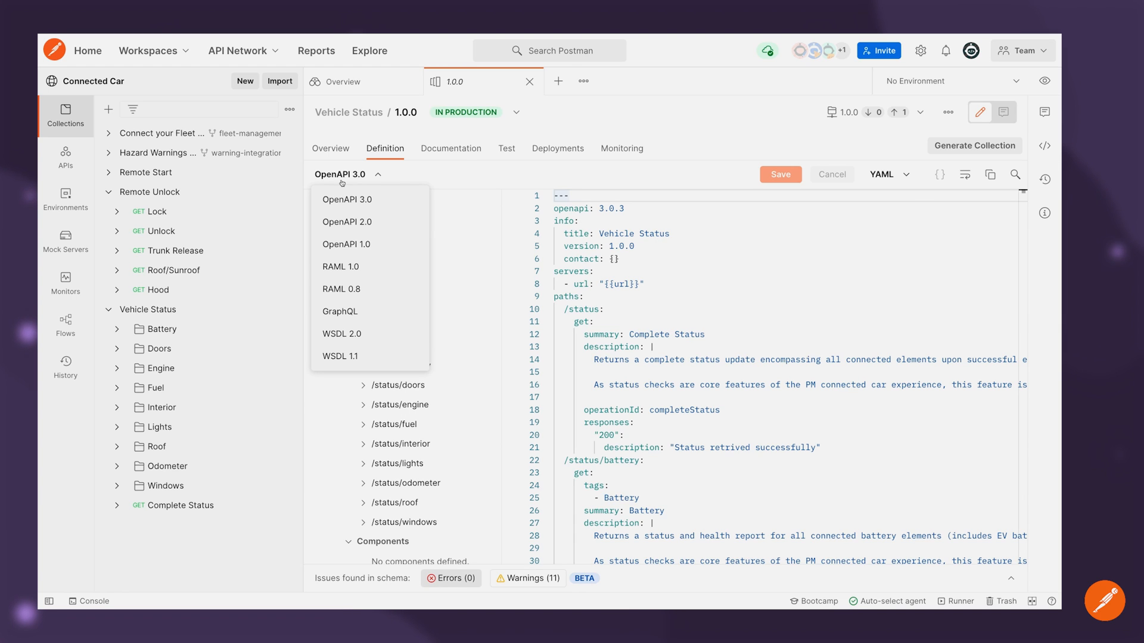
{"action": "mouse_move", "coordinate": [527, 168]}
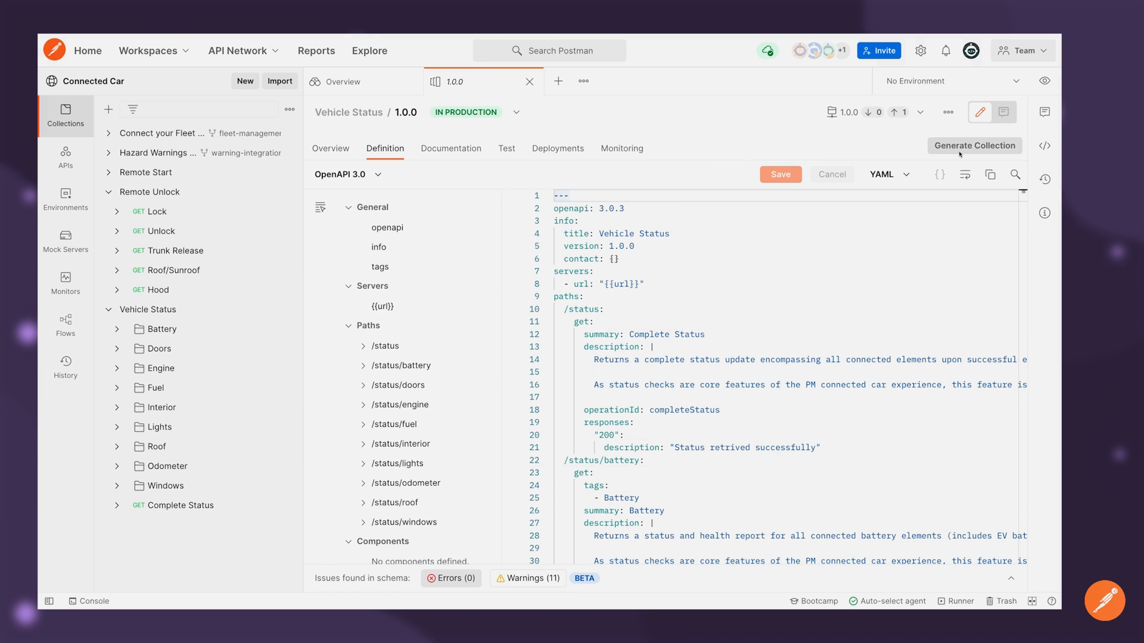
{"action": "left_click", "coordinate": [974, 146]}
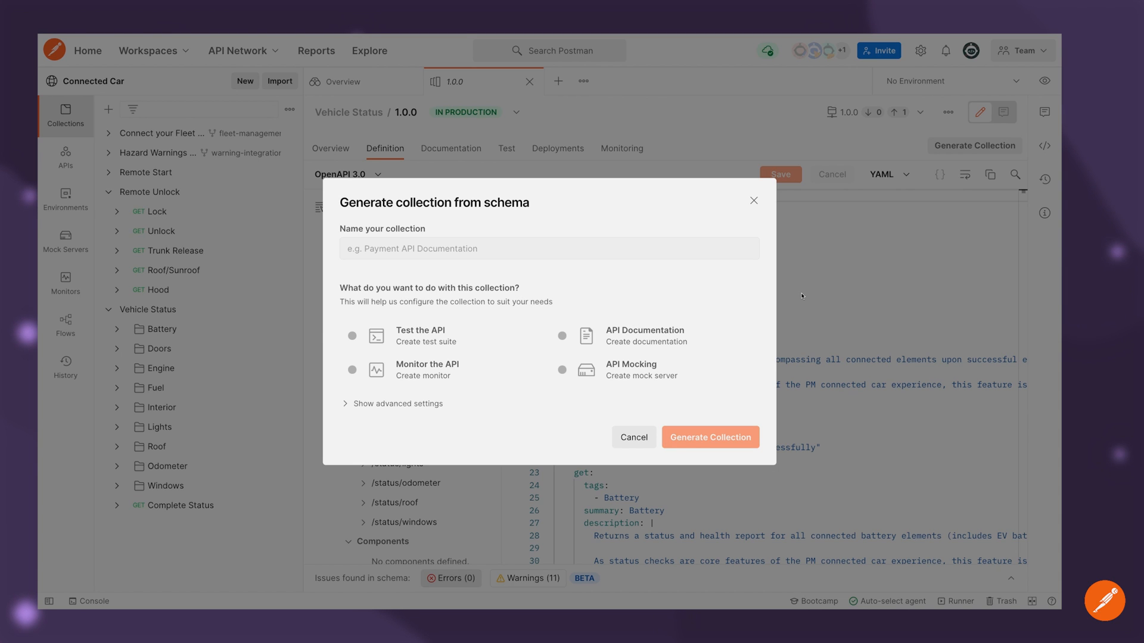
{"action": "mouse_move", "coordinate": [757, 221]}
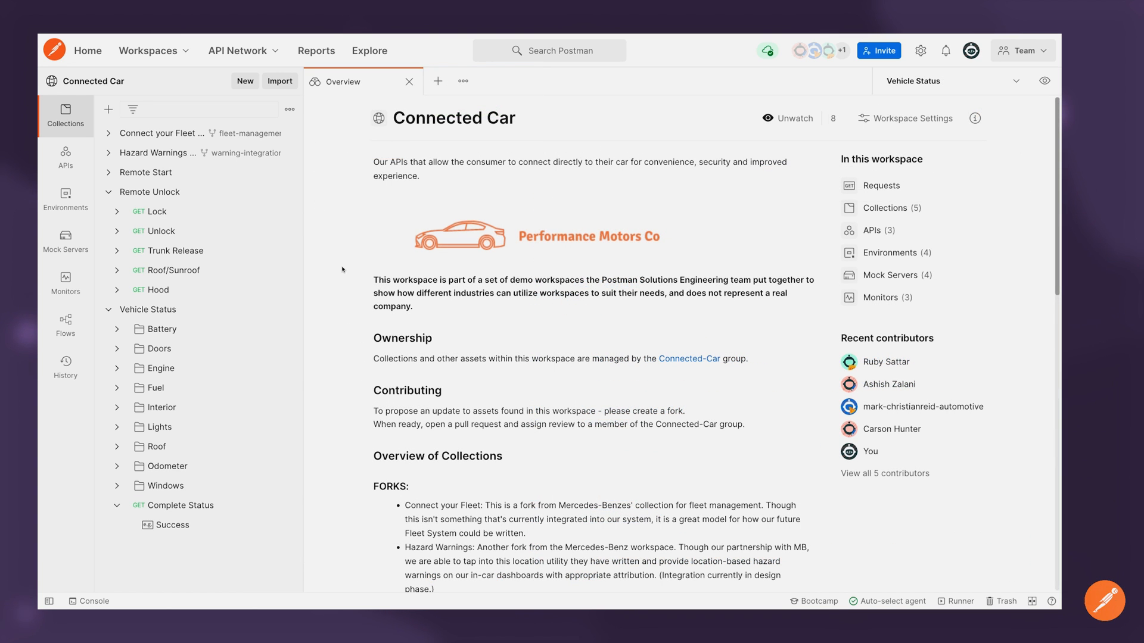
{"action": "mouse_move", "coordinate": [320, 279]}
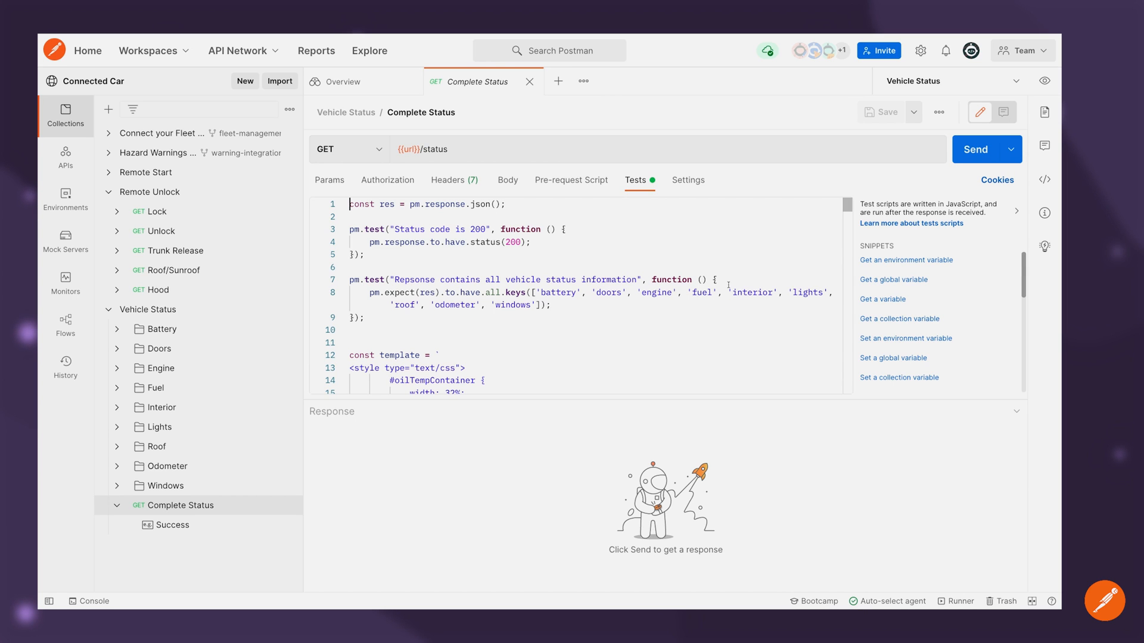
Run all Vehicle Status collection requests in the Runner and scroll through the passing results.
{"action": "left_click", "coordinate": [975, 149]}
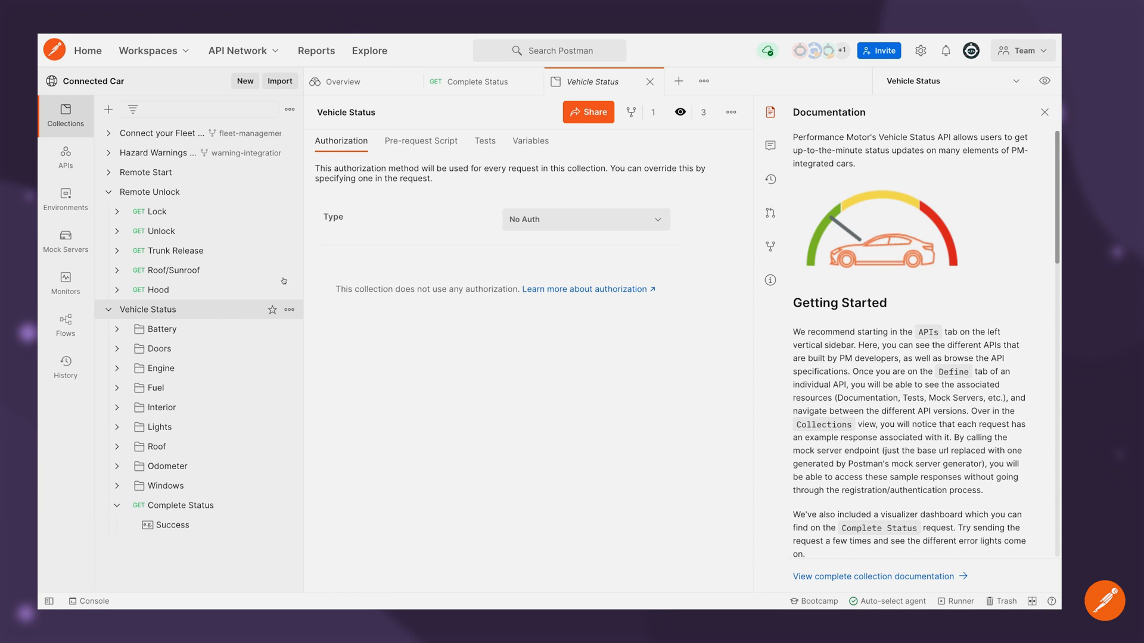
{"action": "left_click", "coordinate": [730, 113]}
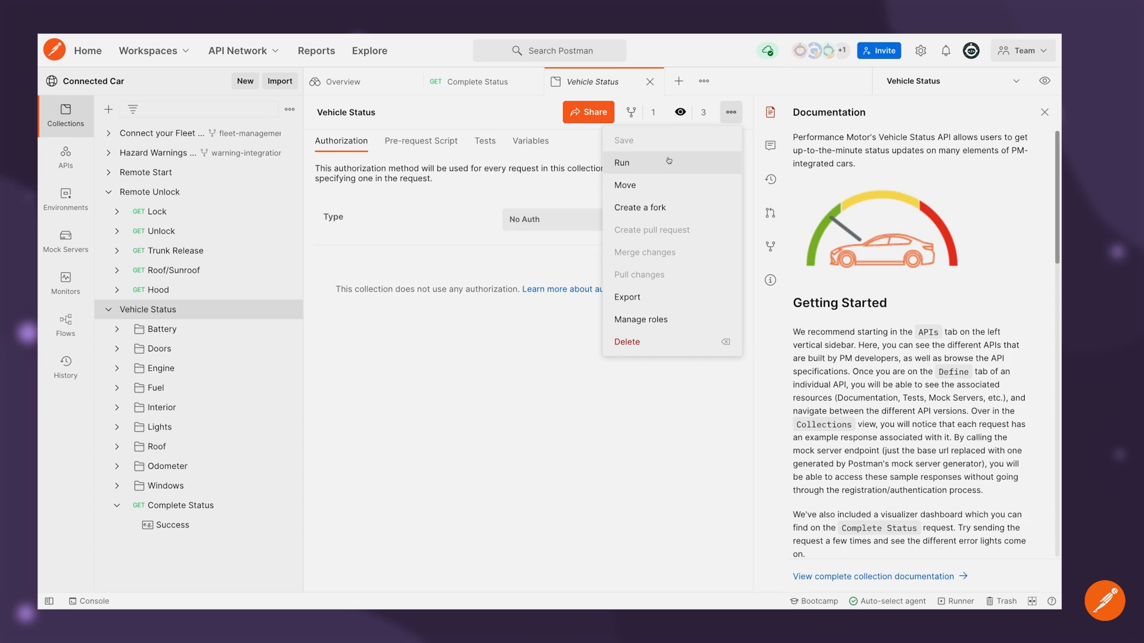
{"action": "left_click", "coordinate": [620, 162]}
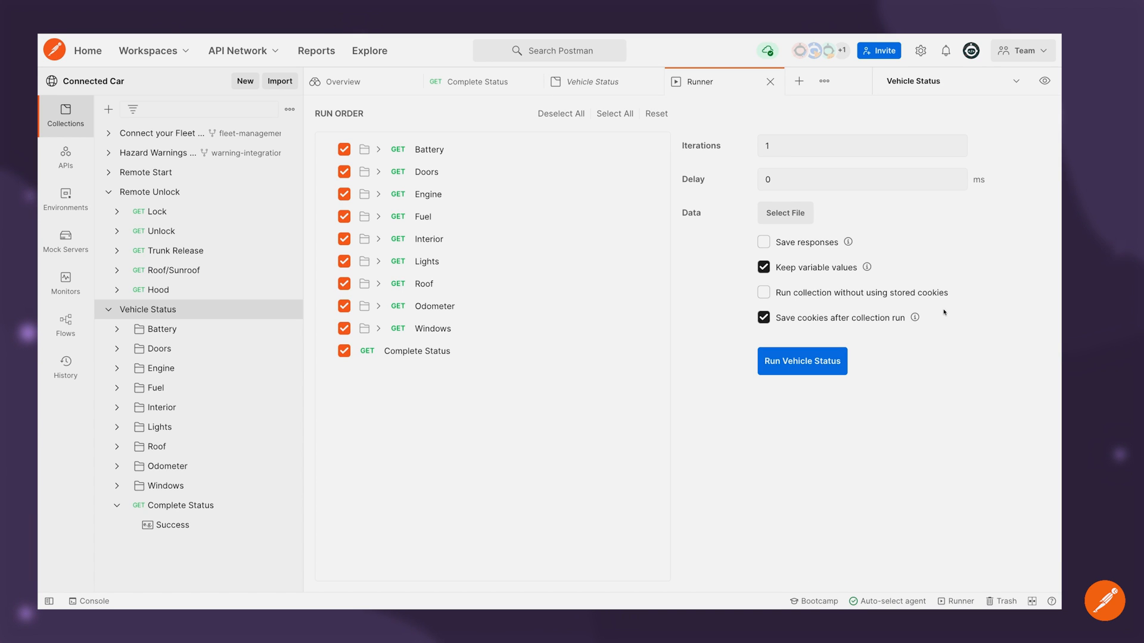
{"action": "left_click", "coordinate": [802, 361]}
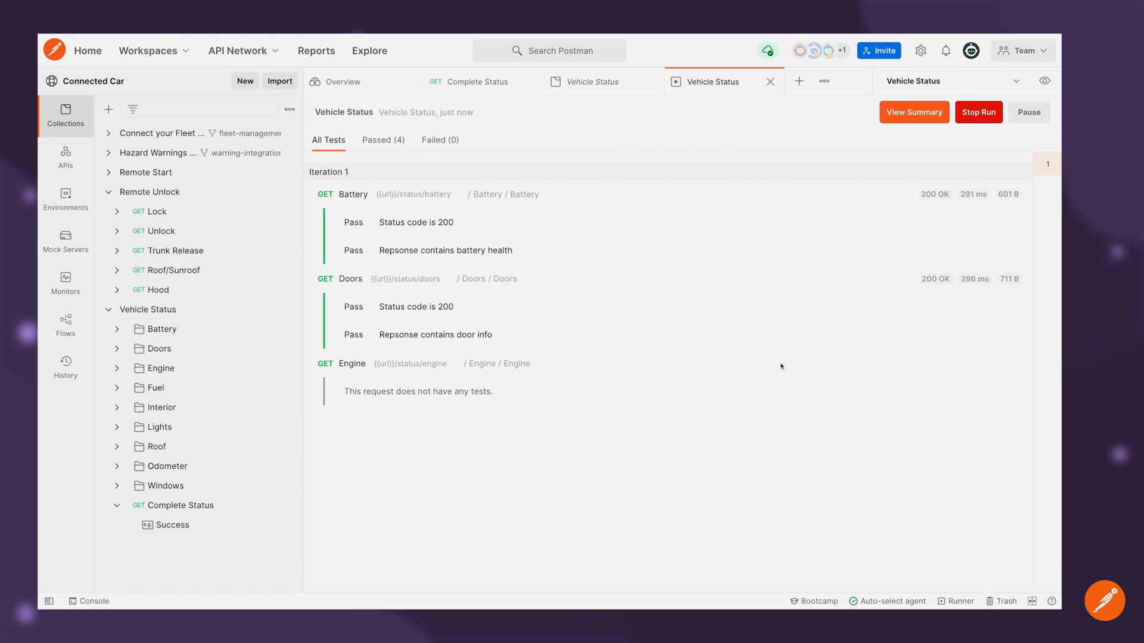
{"action": "scroll", "scroll_direction": "down", "scroll_amount": 3}
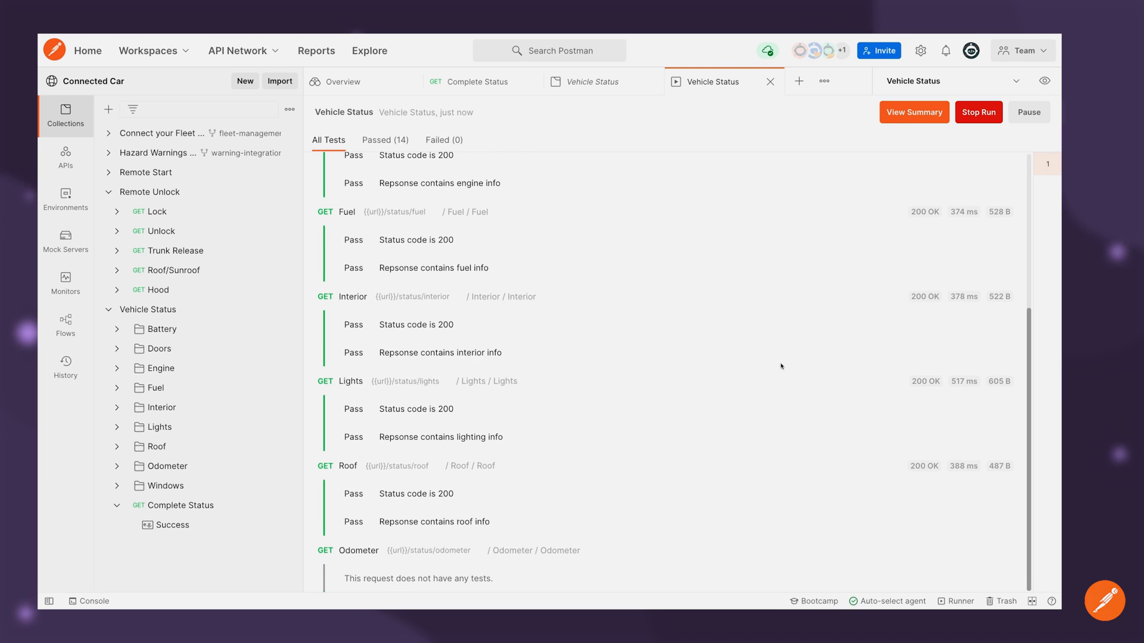
{"action": "scroll", "scroll_direction": "down", "scroll_amount": 3}
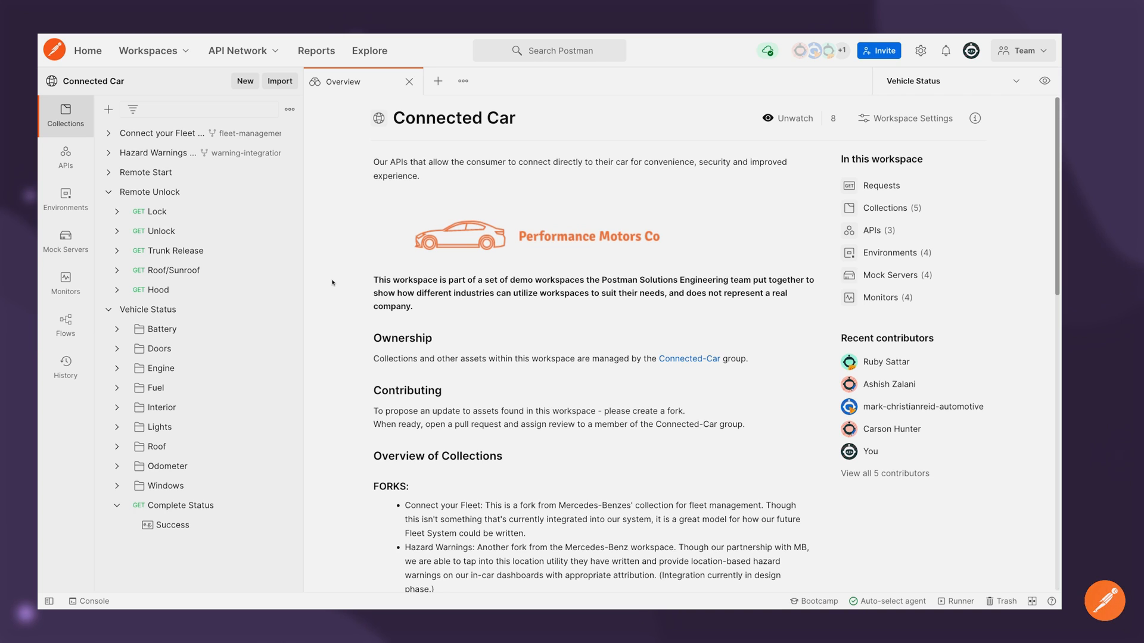
{"action": "mouse_move", "coordinate": [168, 270]}
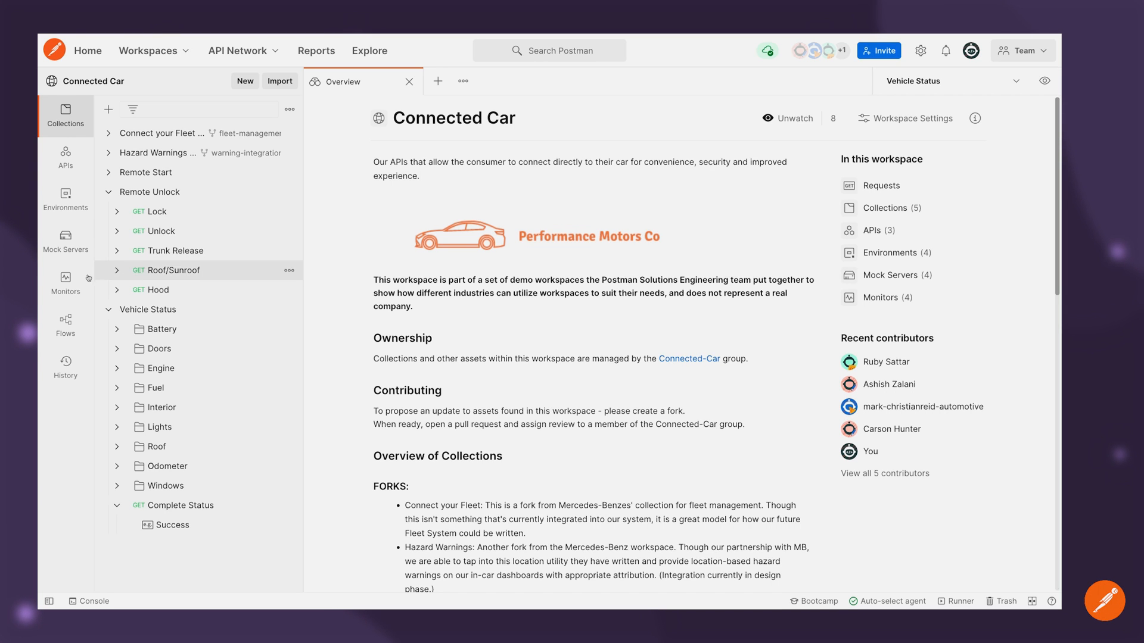
Open Vehicle Status Monitor and scroll through the 2:25 PM run's test results.
{"action": "left_click", "coordinate": [65, 284]}
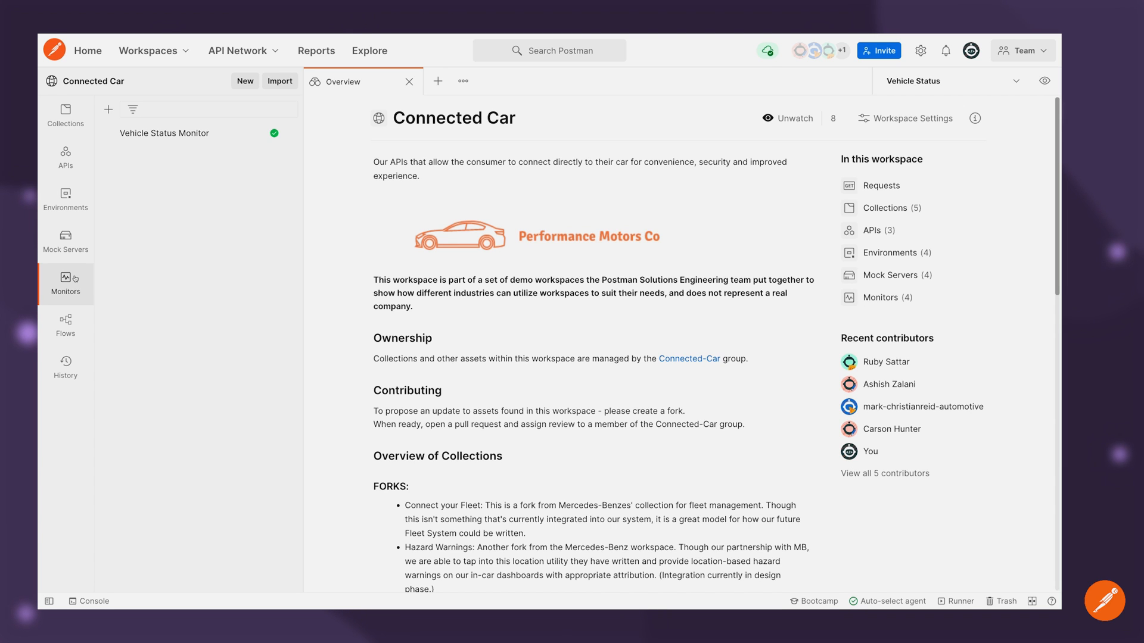
{"action": "left_click", "coordinate": [164, 133]}
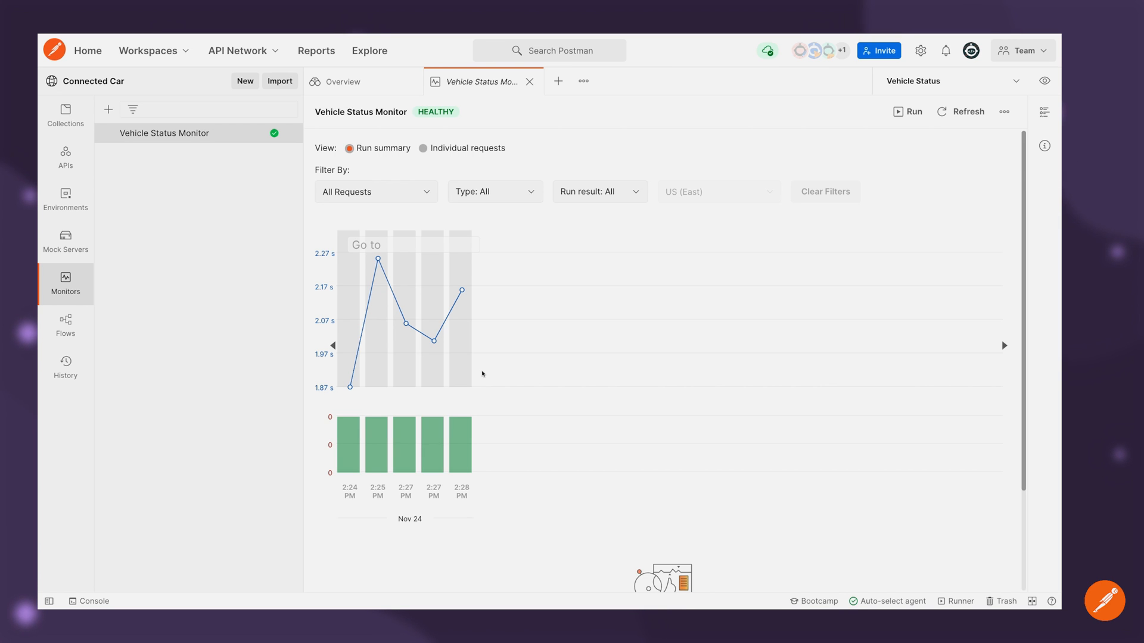
{"action": "left_click", "coordinate": [377, 443]}
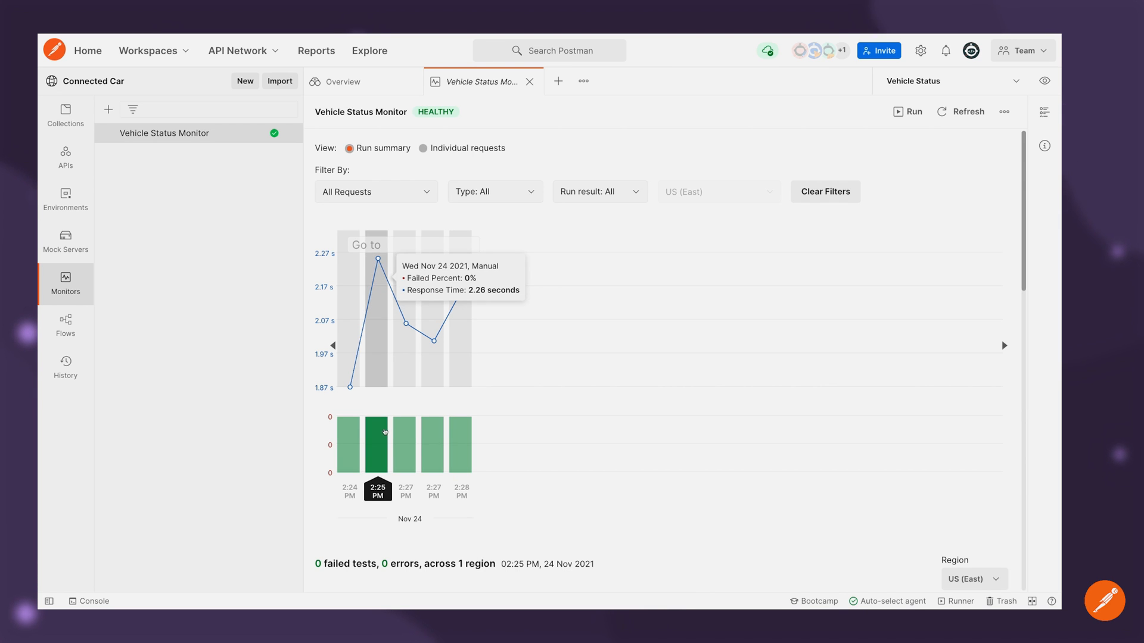
{"action": "scroll", "scroll_direction": "down", "scroll_amount": 3}
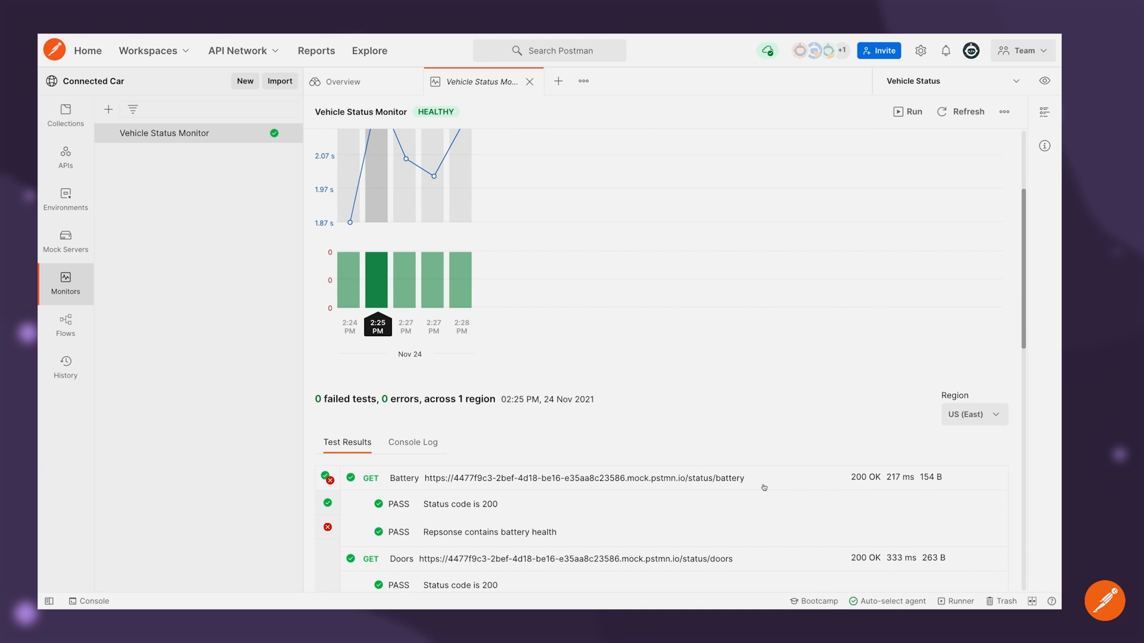
{"action": "scroll", "scroll_direction": "down", "scroll_amount": 3}
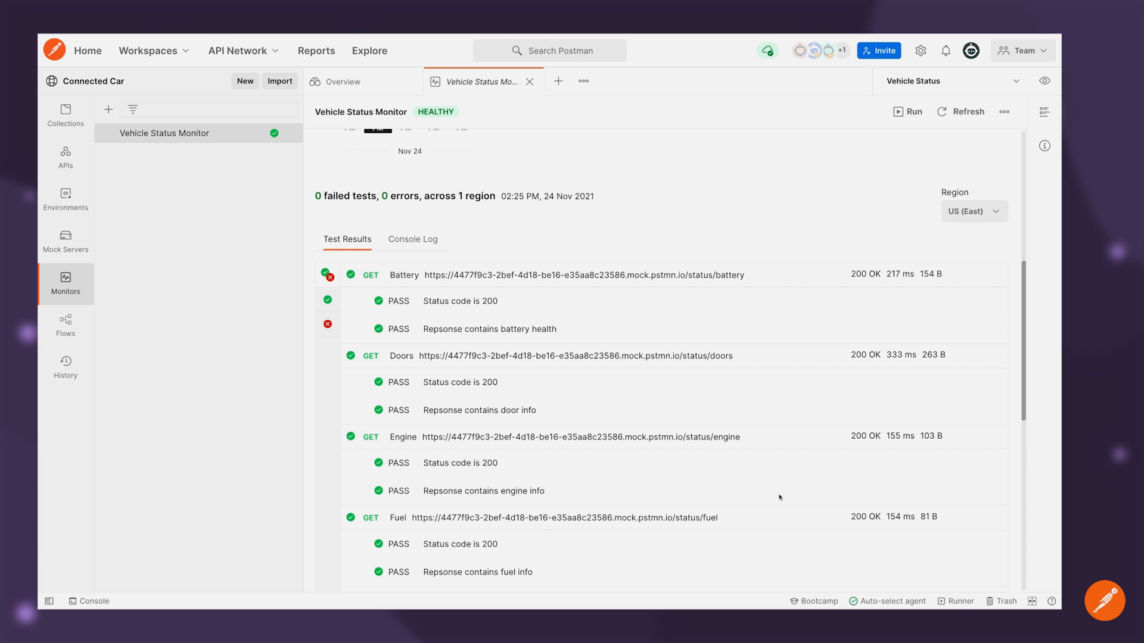
{"action": "scroll", "scroll_direction": "down", "scroll_amount": 3}
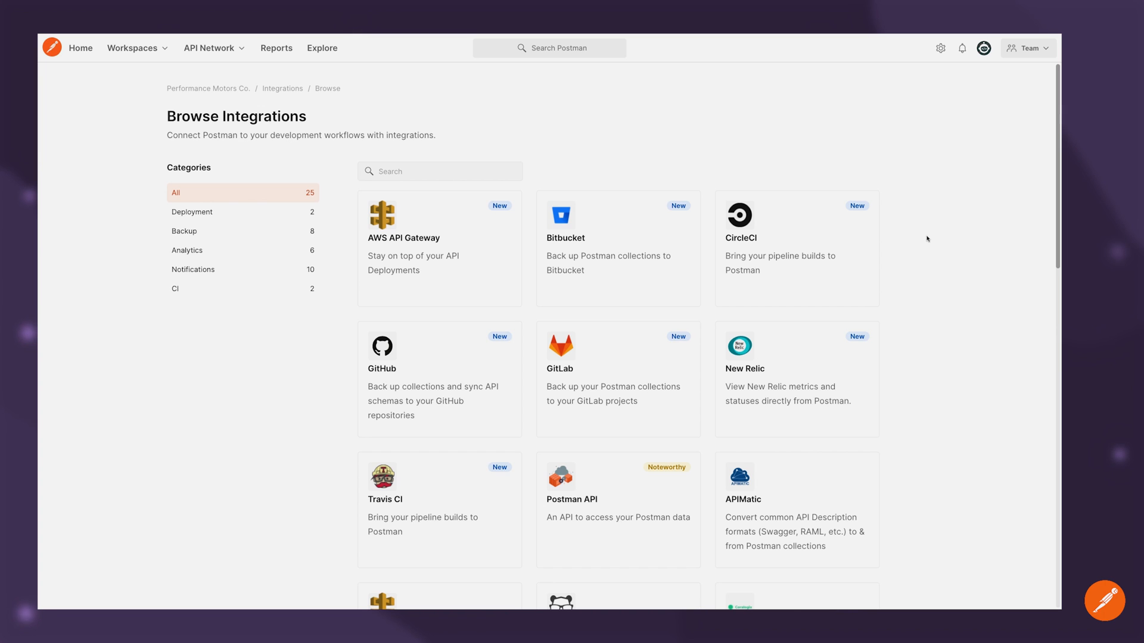
Scroll the Browse Integrations list to its end, showing Splunk, Statuspage and Webhooks.
{"action": "scroll", "scroll_direction": "down", "scroll_amount": 3}
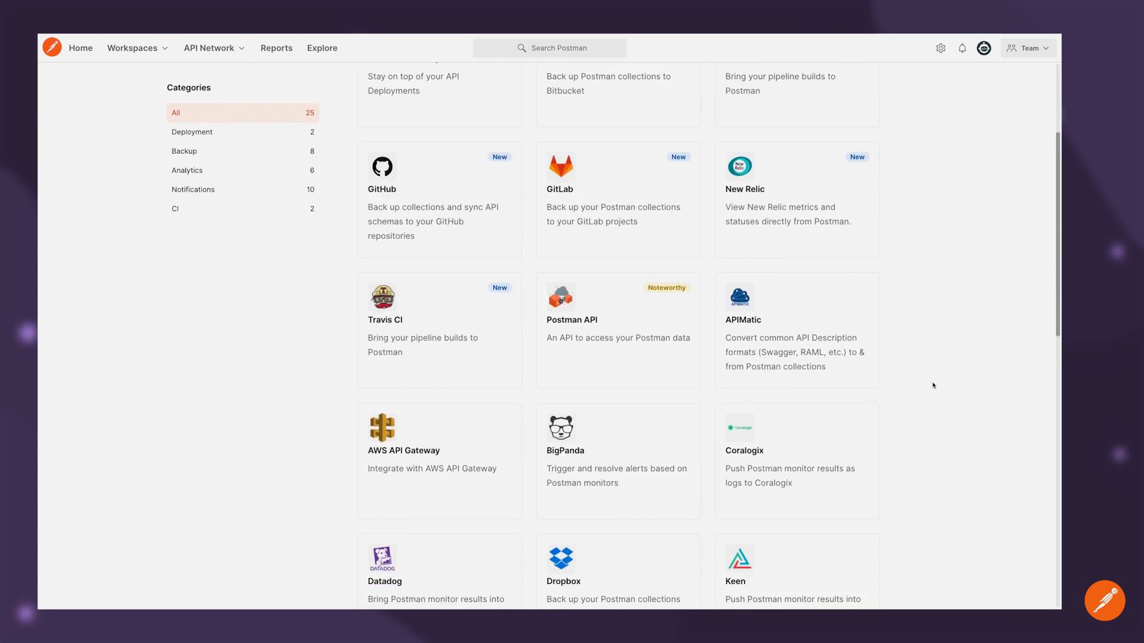
{"action": "scroll", "scroll_direction": "down", "scroll_amount": 3}
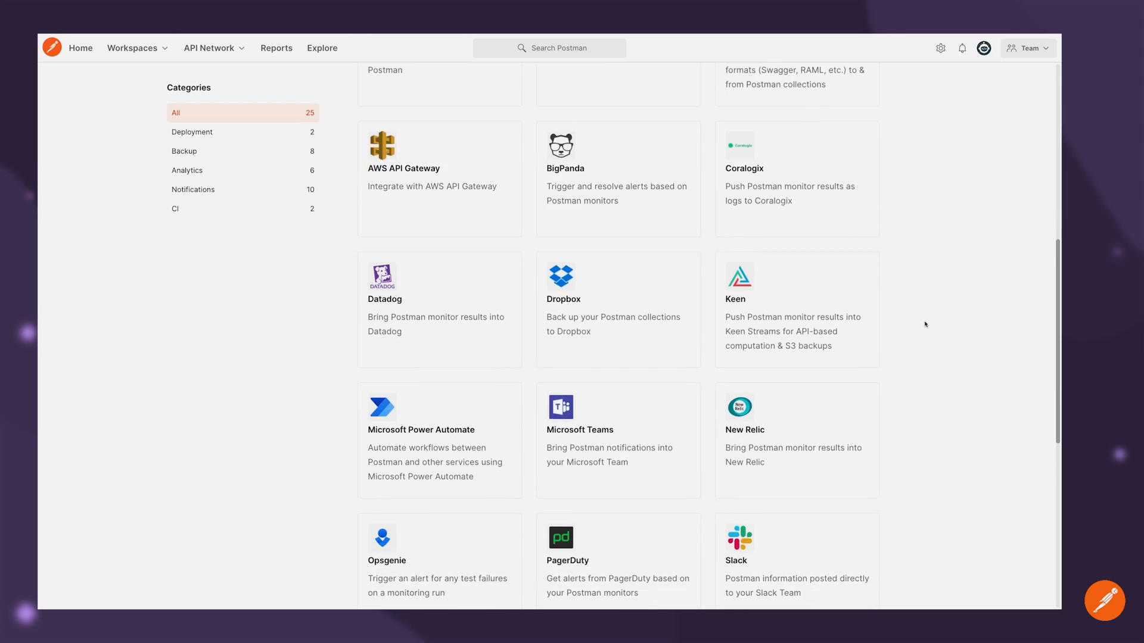
{"action": "scroll", "scroll_direction": "down", "scroll_amount": 3}
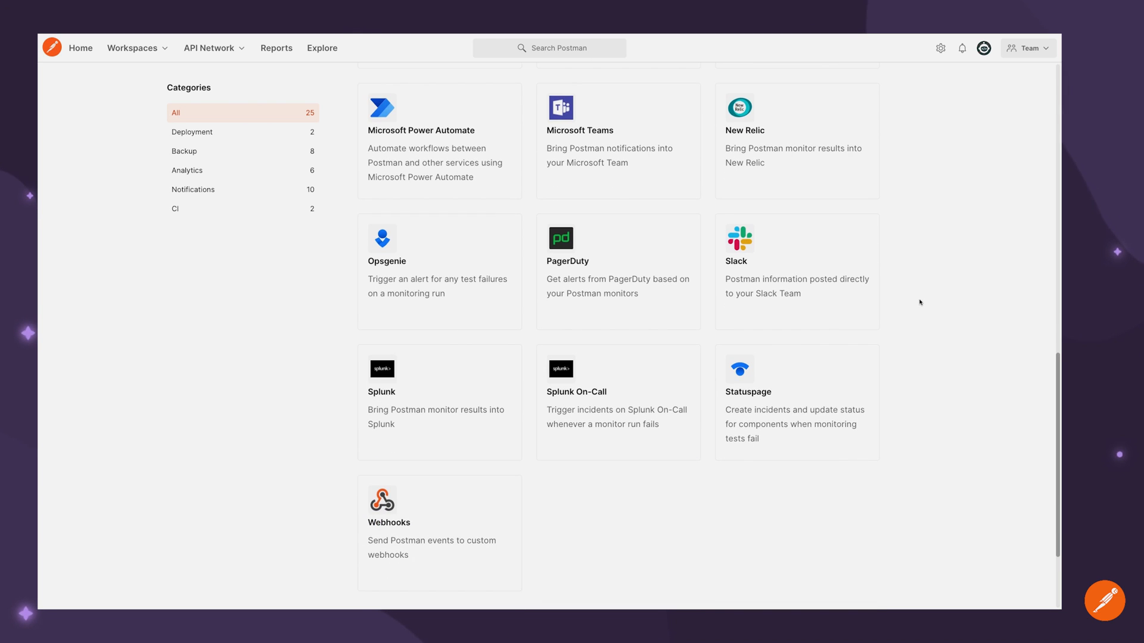
{"action": "mouse_move", "coordinate": [902, 288]}
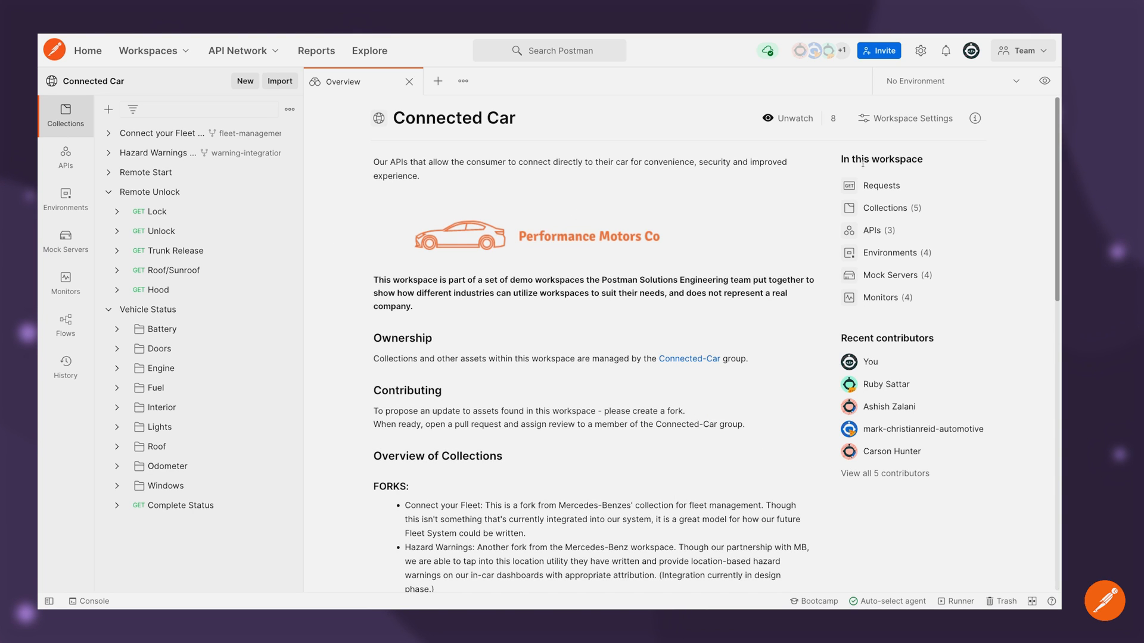
Open the Team activity report showing 12 total team members and activity charts.
{"action": "left_click", "coordinate": [912, 118]}
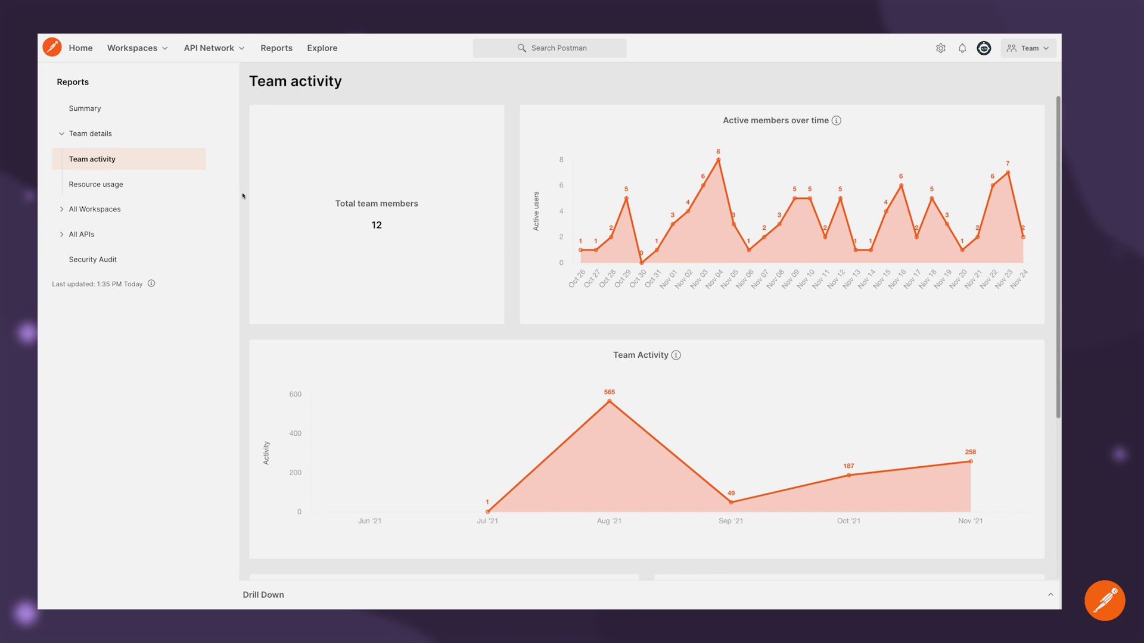
{"action": "mouse_move", "coordinate": [275, 257]}
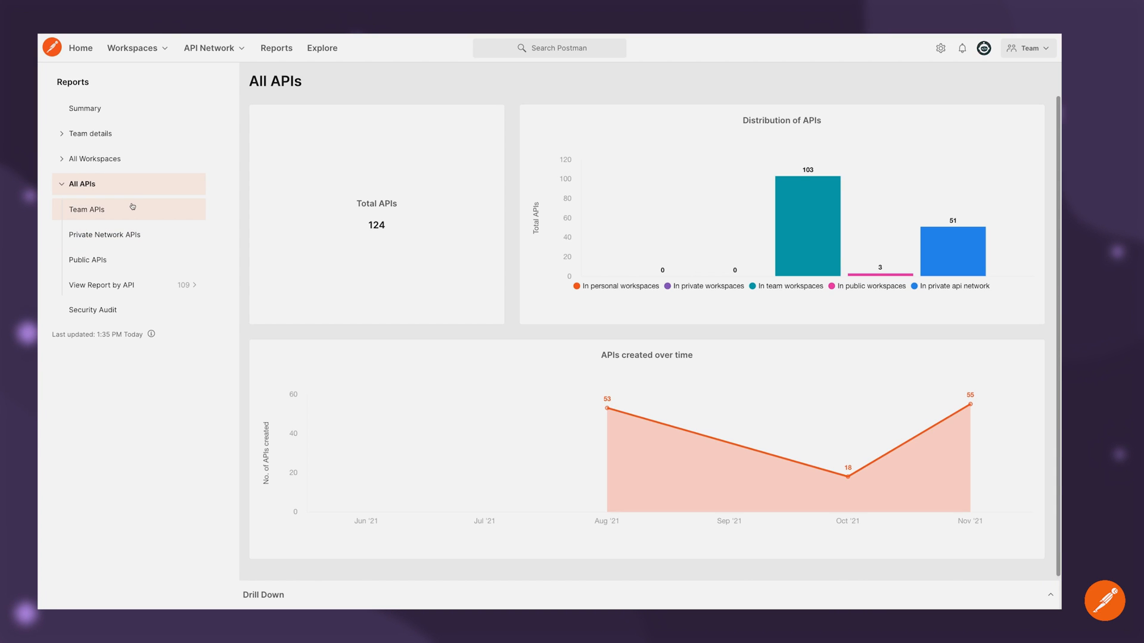
Open the Team APIs report listing 103 APIs with schema types and update history.
{"action": "left_click", "coordinate": [85, 209]}
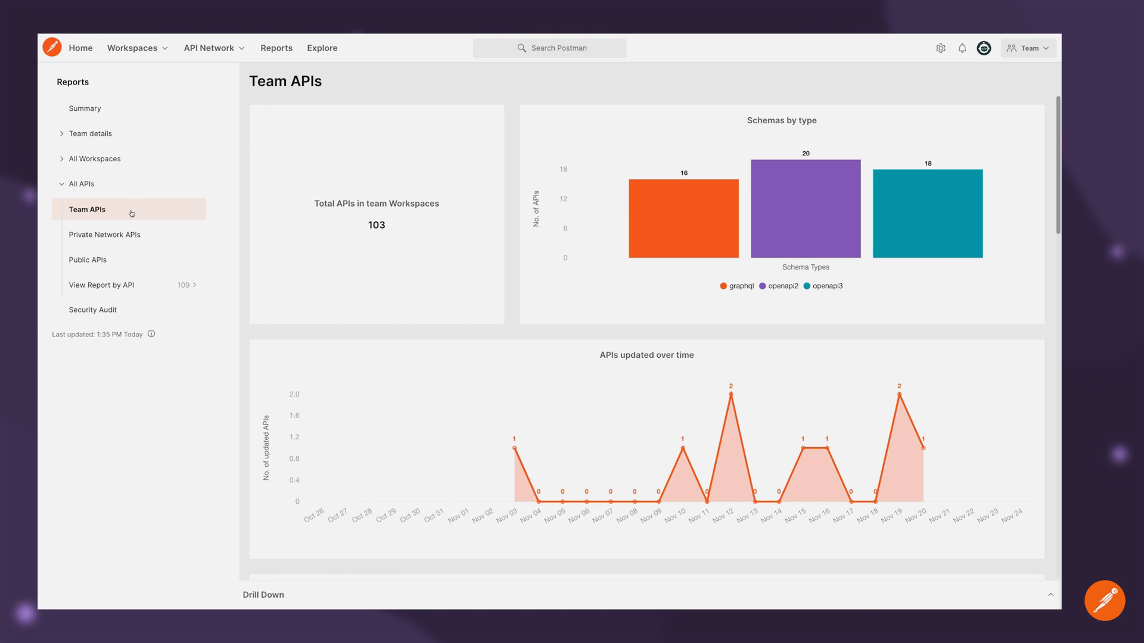